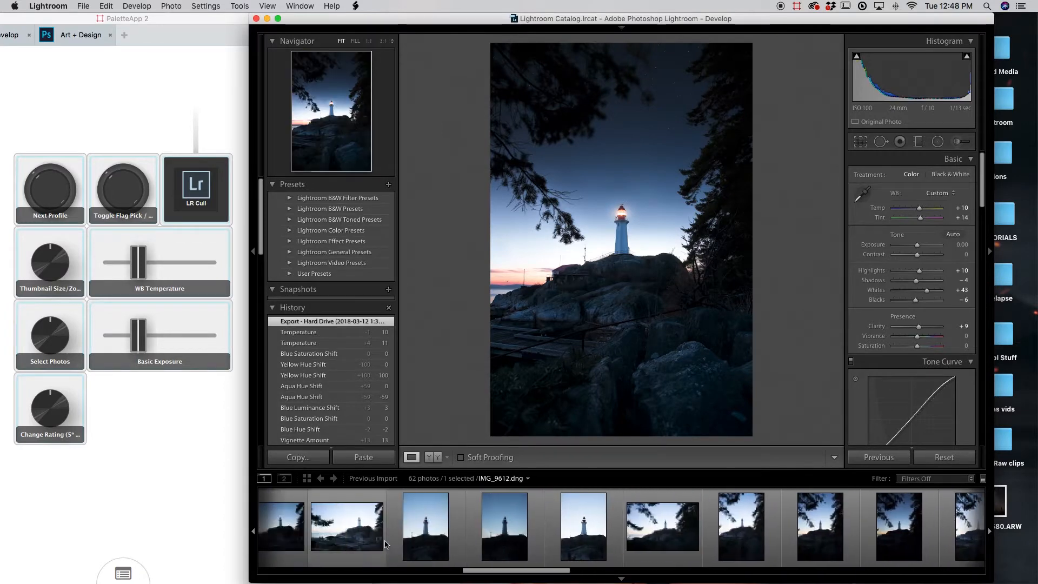
- Advance to the next lighthouse photo in the filmstrip and flag it as a pick
click(371, 527)
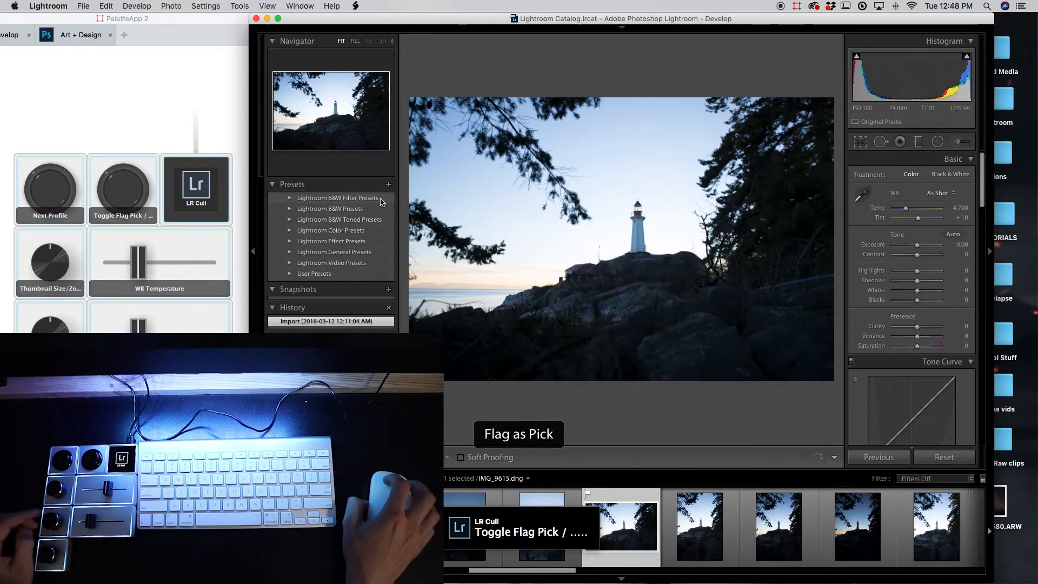
click(621, 527)
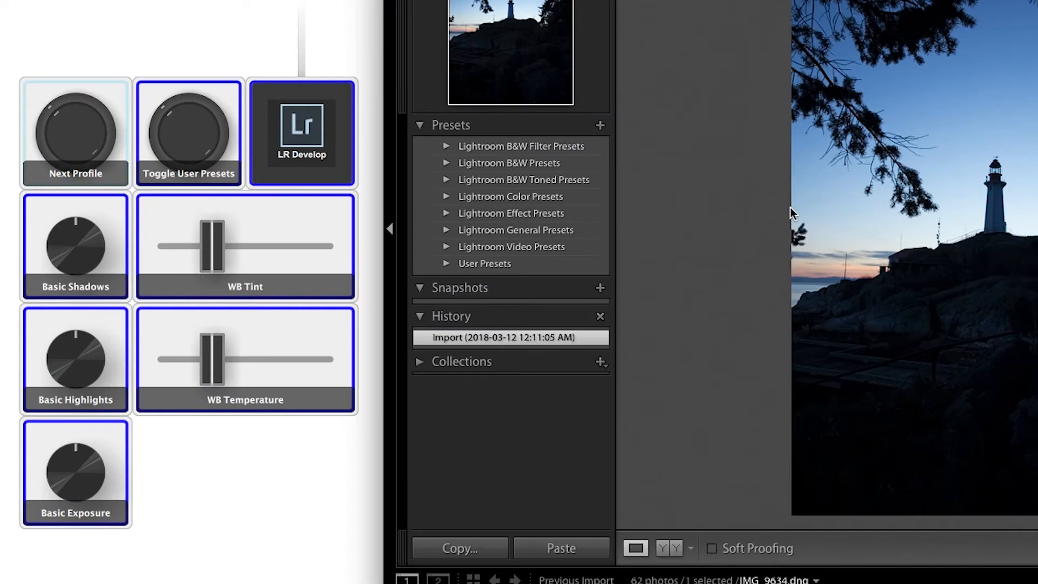
mouse_move(150, 218)
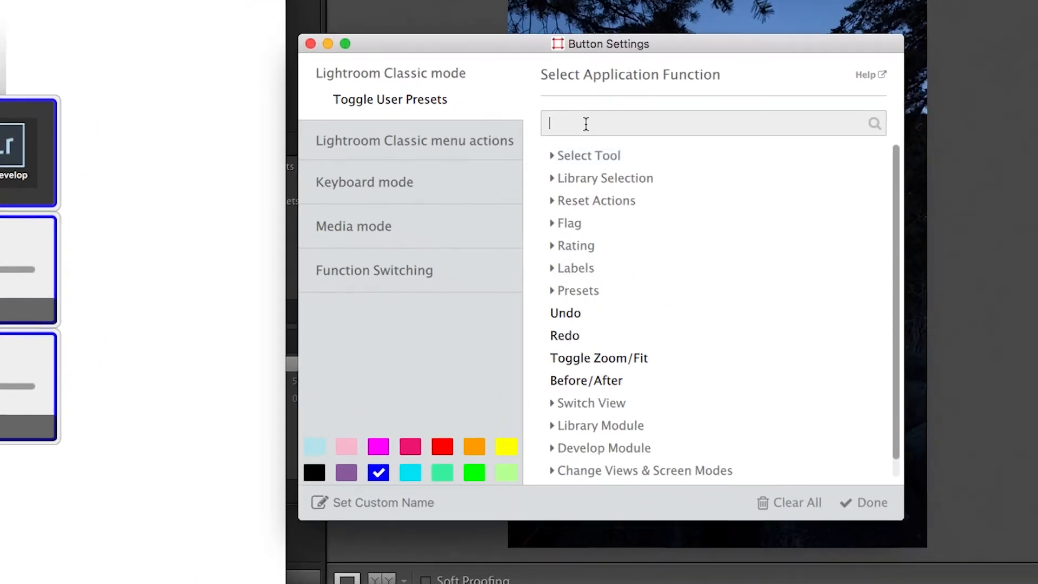
- Search 'before' and assign Before/After to the former Toggle User Presets button
text(before)
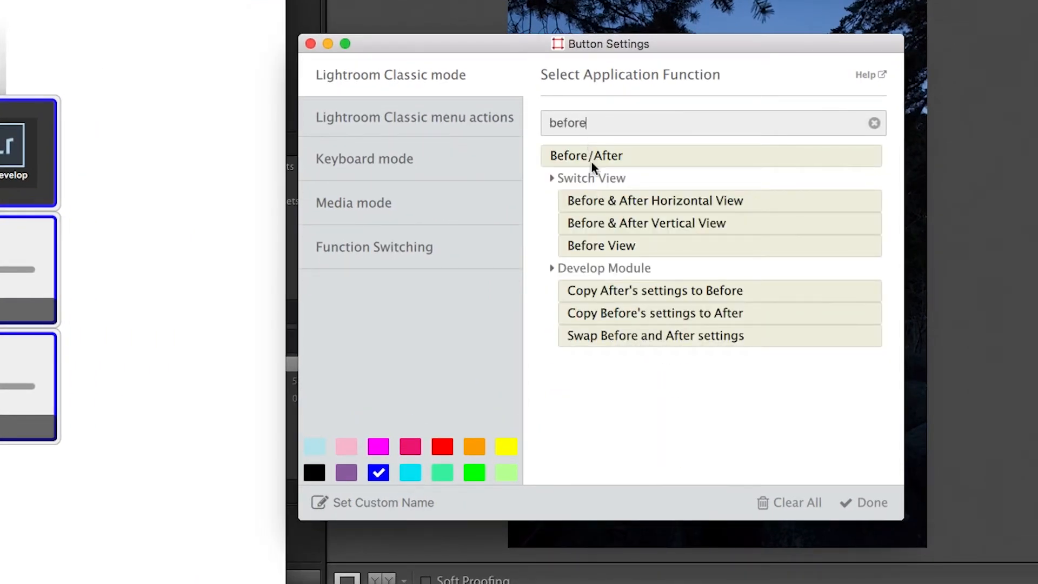
click(586, 156)
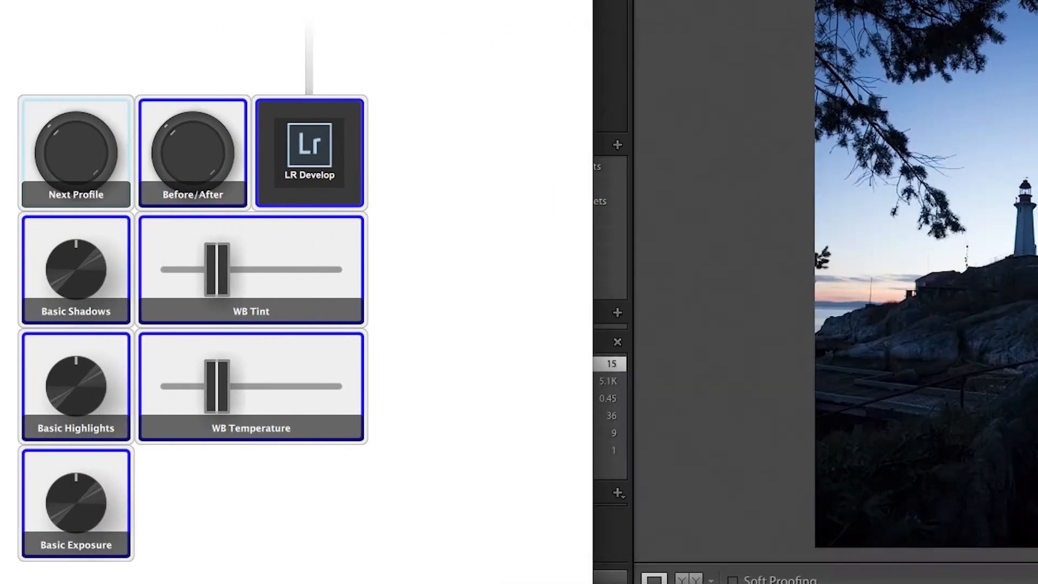
click(192, 153)
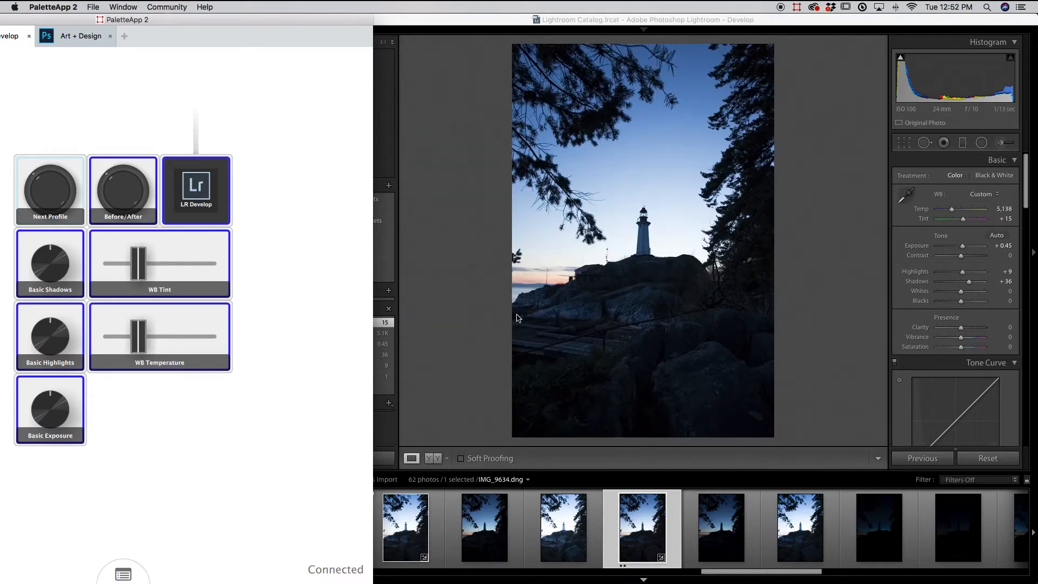
mouse_move(517, 318)
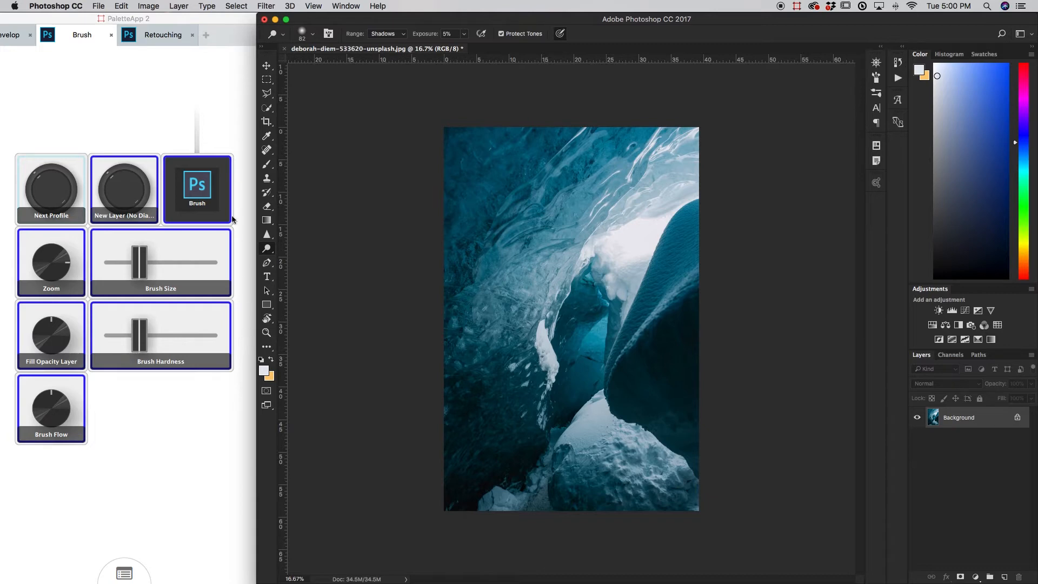
mouse_move(212, 176)
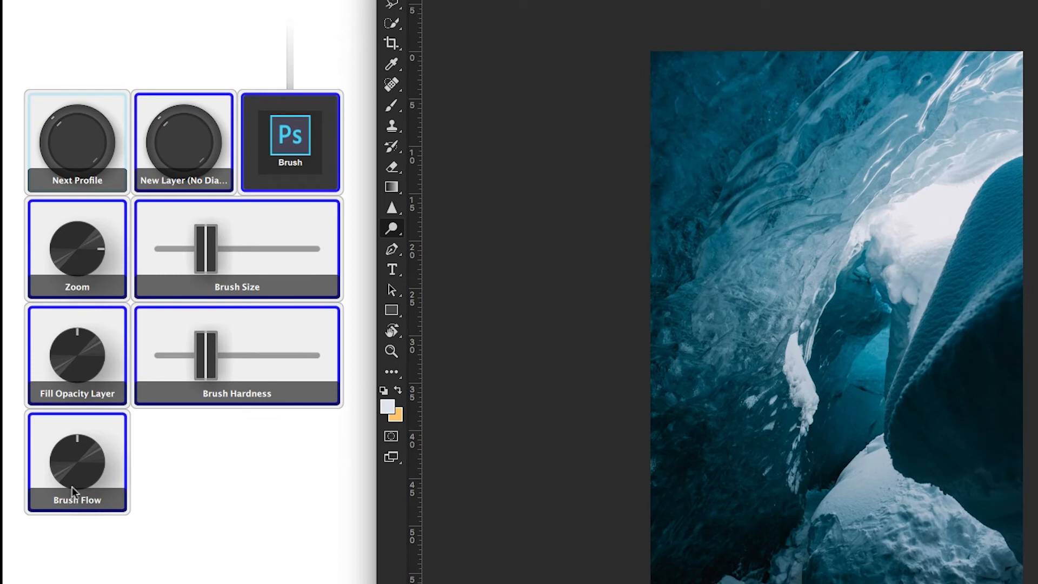
mouse_move(218, 268)
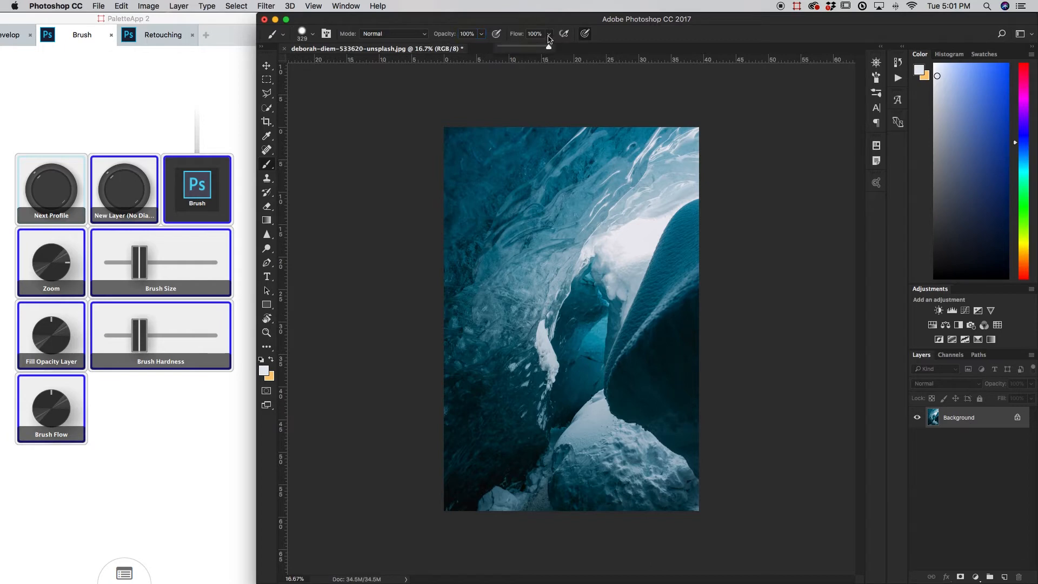
- Switch to the Brush tool and adjust size, hardness and flow to 99% from the controller
click(310, 33)
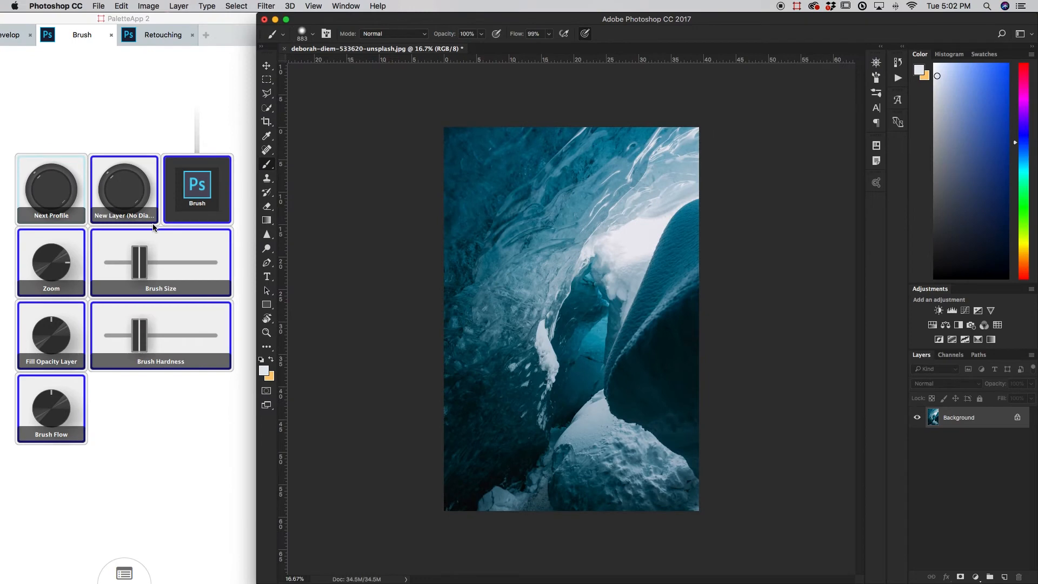
- Add five new empty layers (Layers 1–5) above the ice-cave Background
click(123, 189)
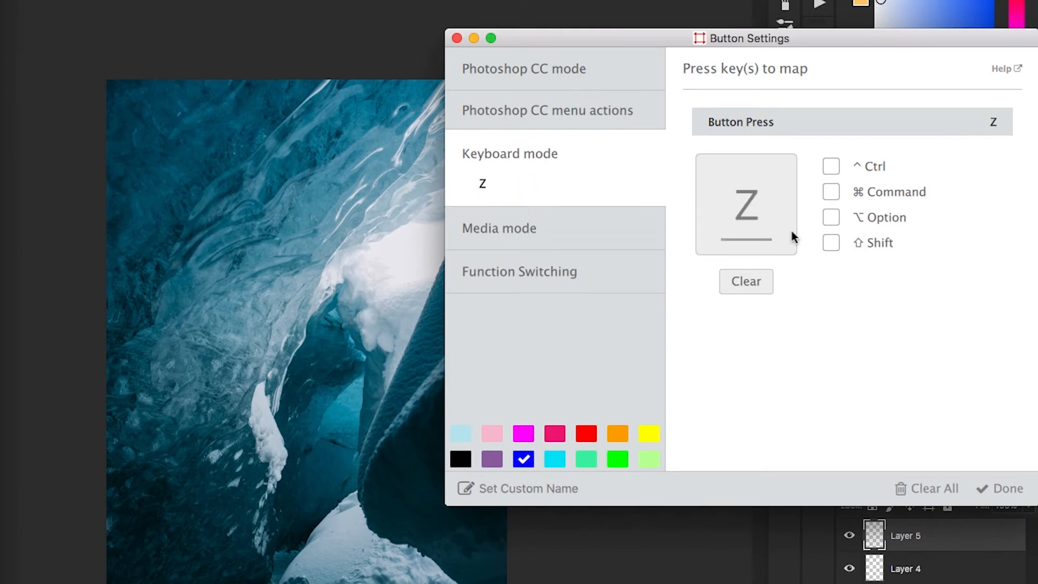
- Map the former New Layer button to the Cmd-Option-Z step-backward shortcut
click(830, 191)
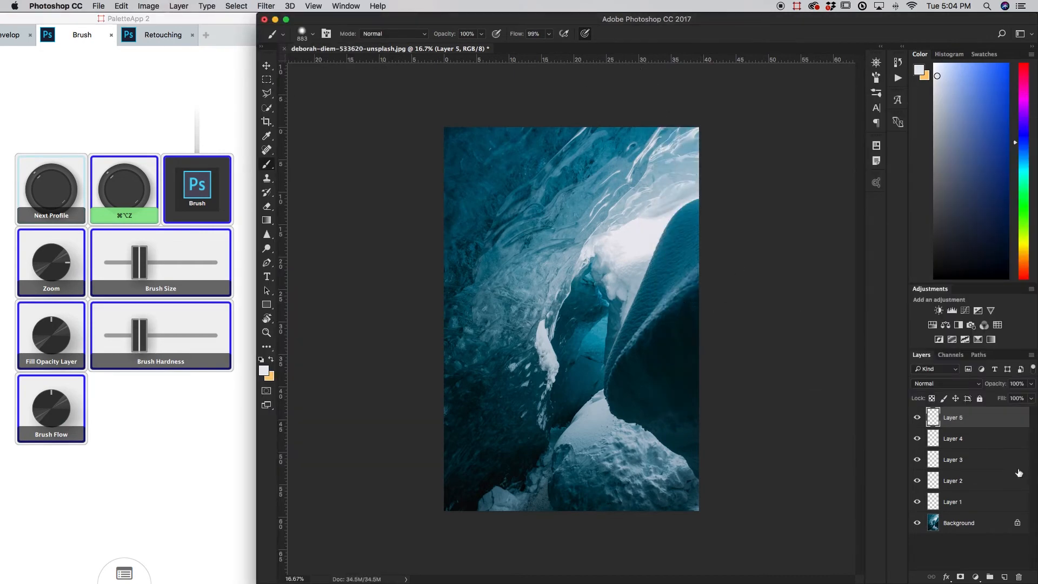
mouse_move(837, 387)
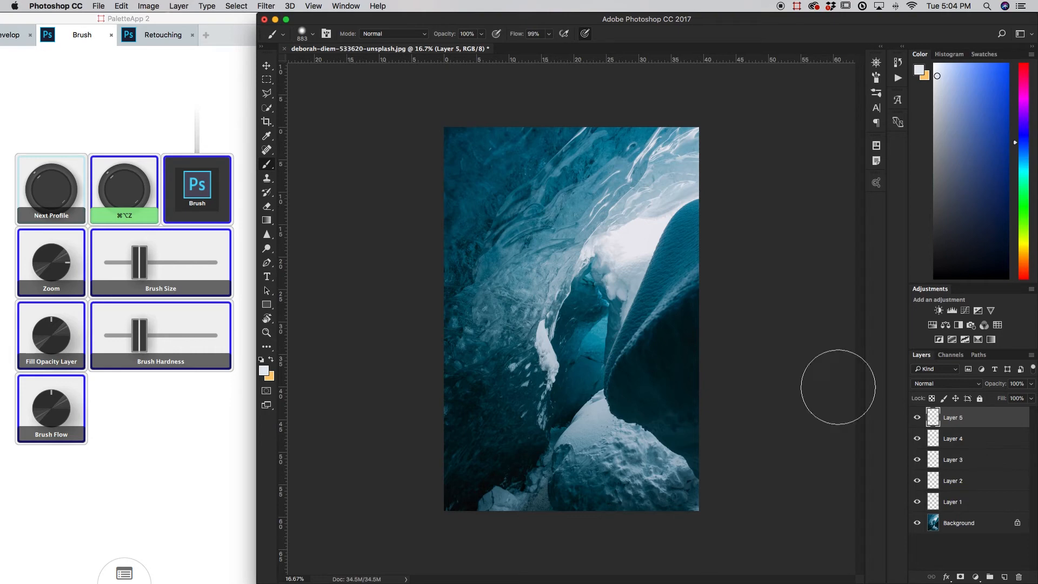
mouse_move(804, 371)
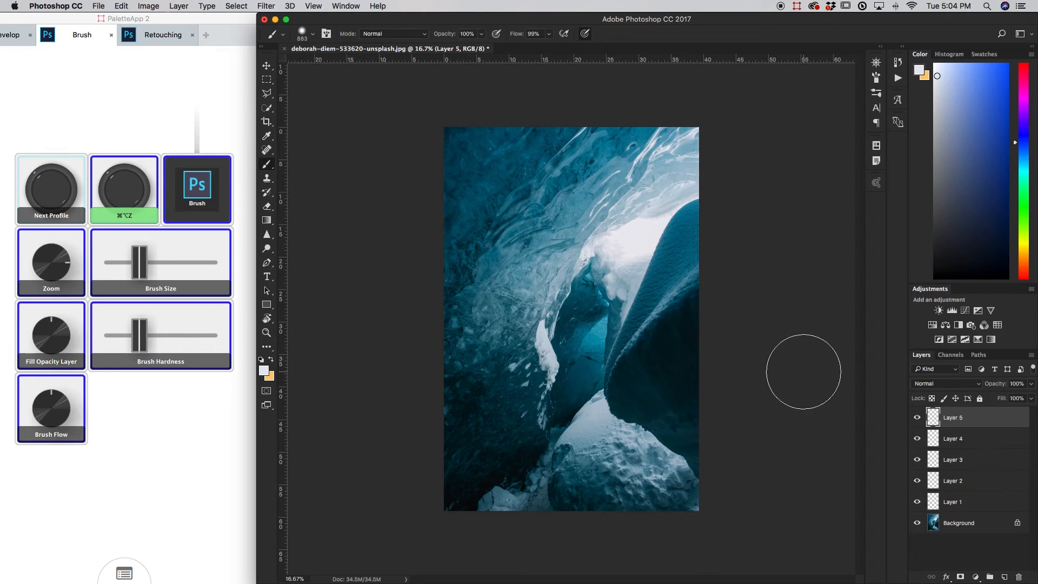